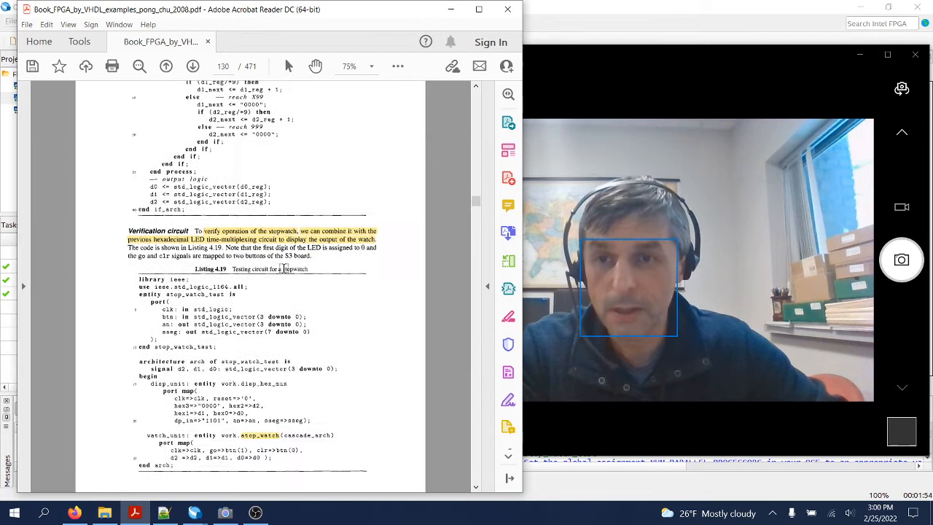
- Scroll the book, then bring the Quartus stop_watch_test project window to the front
{"action": "scroll", "scroll_direction": "down", "scroll_amount": 3}
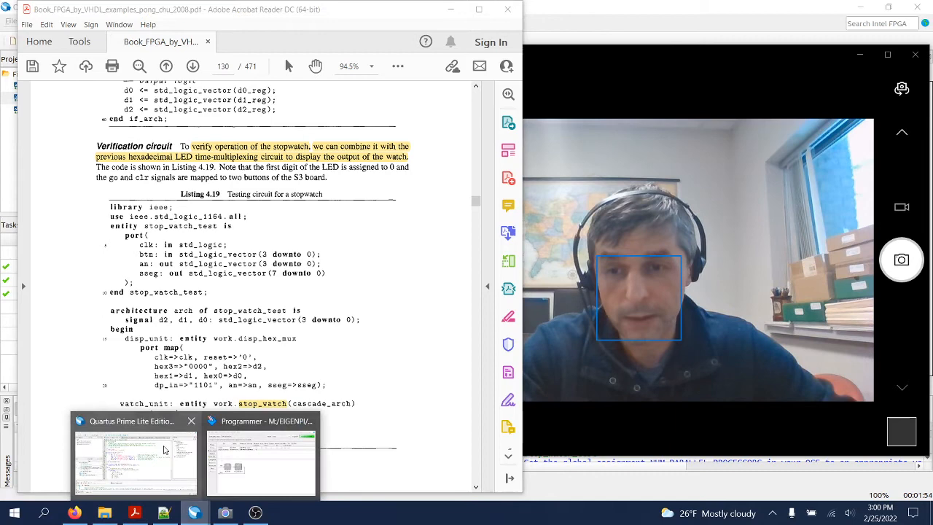
{"action": "left_click", "coordinate": [134, 459]}
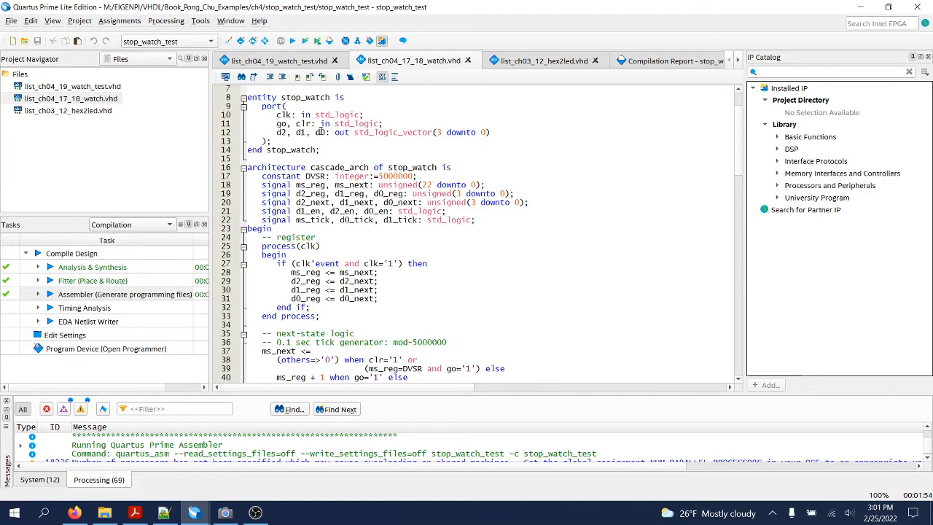
- Review list_ch03_12_hex2led.vhd top to bottom, then show list_ch04_19_watch_test.vhd
{"action": "left_click", "coordinate": [543, 61]}
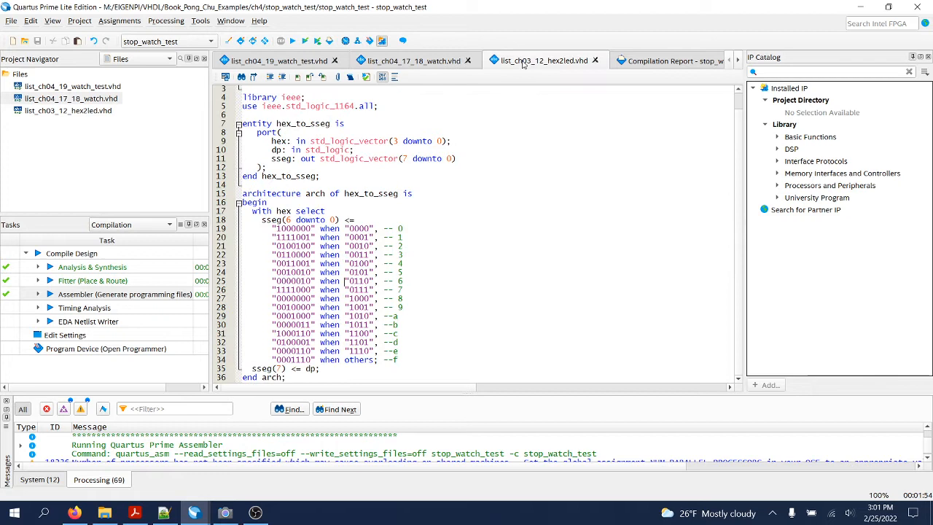
{"action": "scroll", "scroll_direction": "up", "scroll_amount": 3}
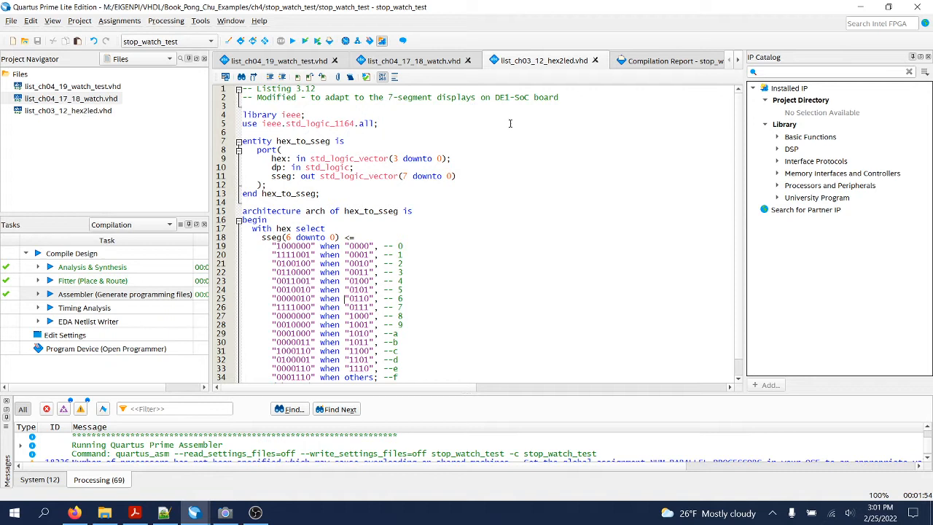
{"action": "scroll", "scroll_direction": "down", "scroll_amount": 3}
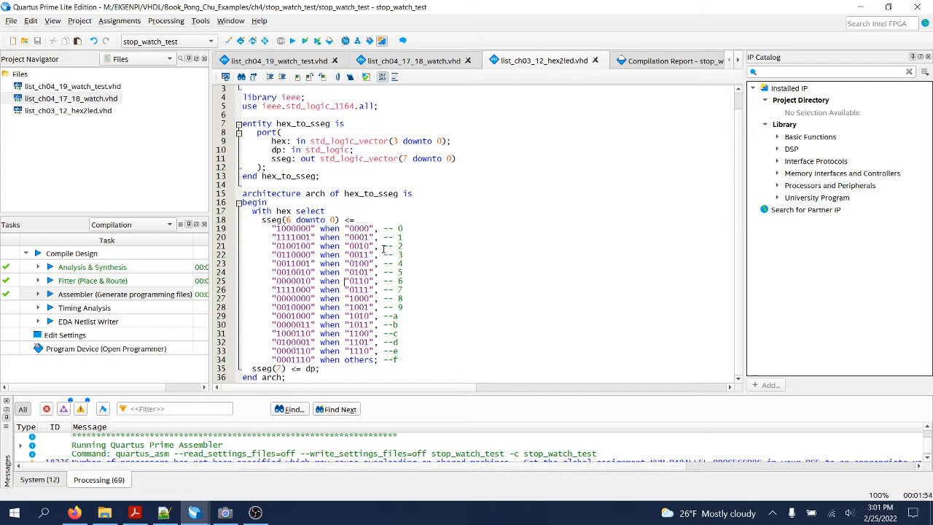
{"action": "left_click", "coordinate": [277, 62]}
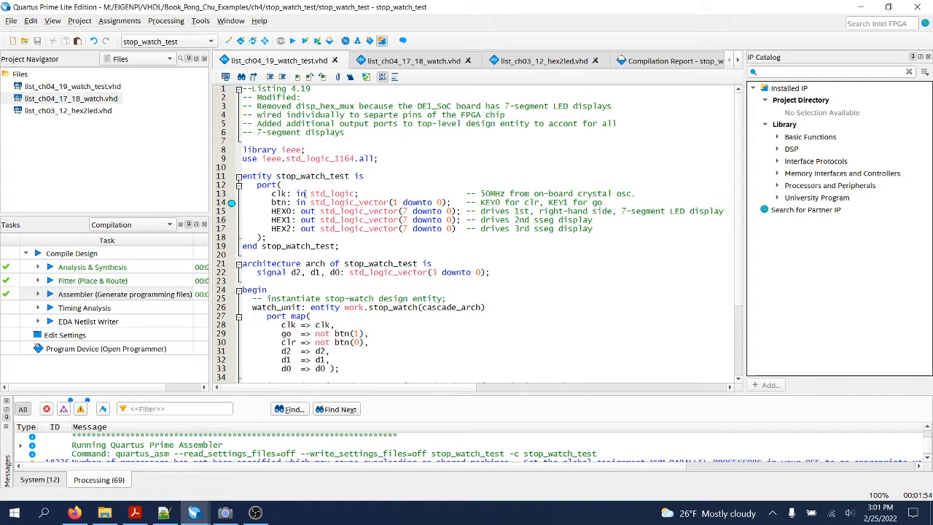
- Pick out the top-level entity name stop_watch_test in the stopwatch test source
{"action": "double_click", "coordinate": [303, 175]}
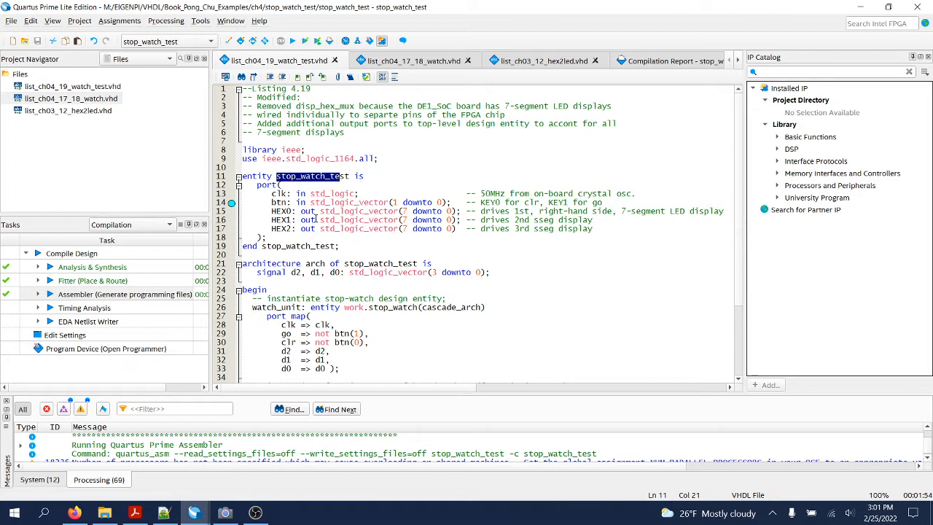
{"action": "double_click", "coordinate": [324, 105]}
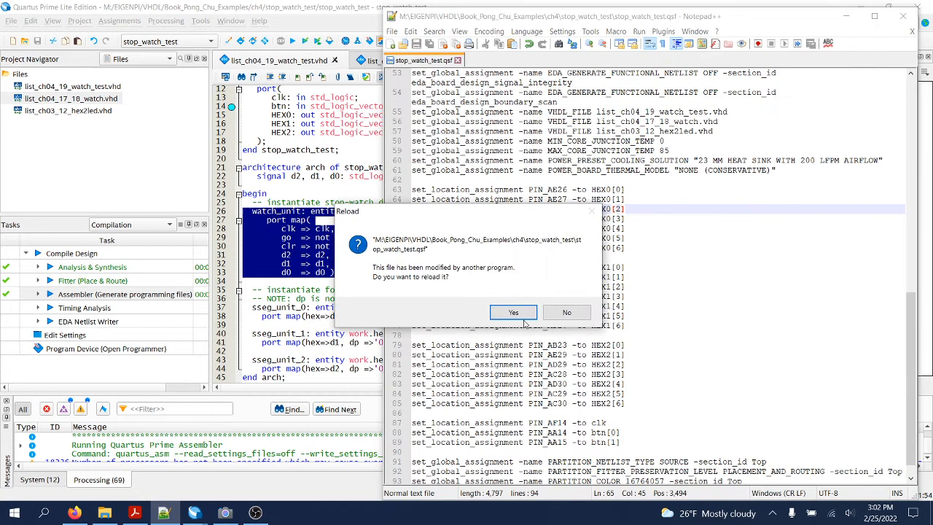
- Reload stop_watch_test.qsf, check the clk PIN_AF14 assignment, then show the successful Programmer run
{"action": "left_click", "coordinate": [513, 312]}
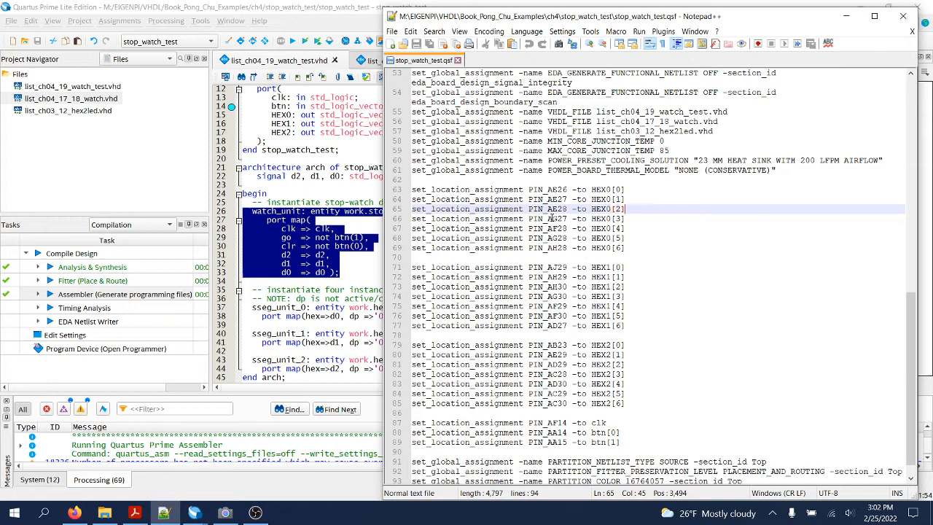
{"action": "left_click", "coordinate": [606, 423]}
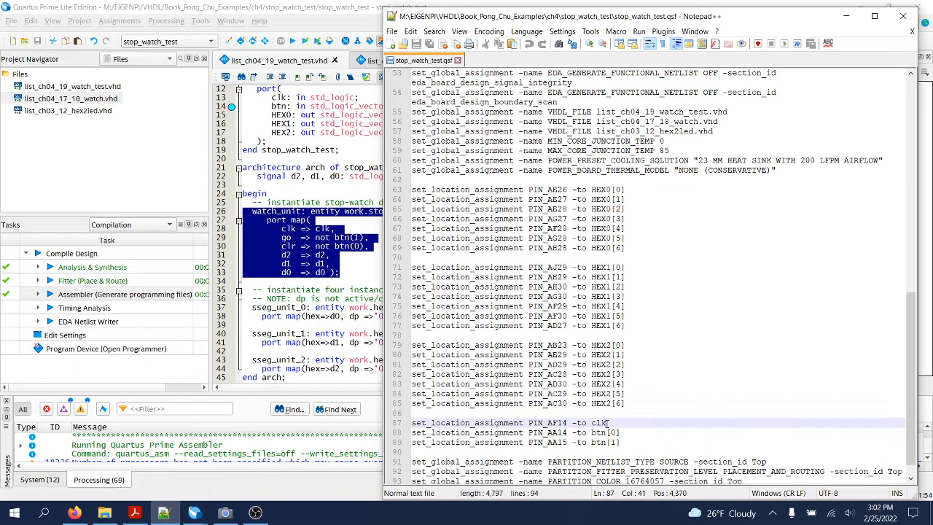
{"action": "double_click", "coordinate": [548, 423]}
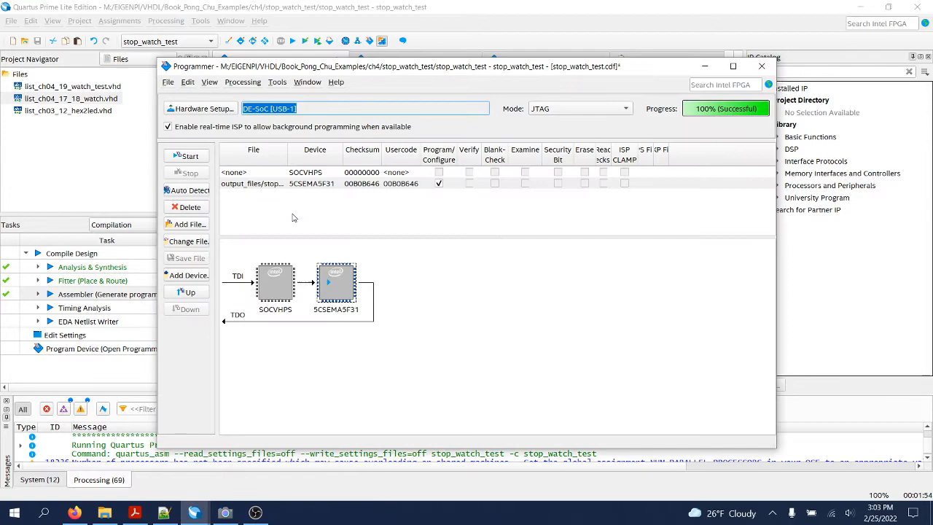
{"action": "left_click", "coordinate": [225, 514]}
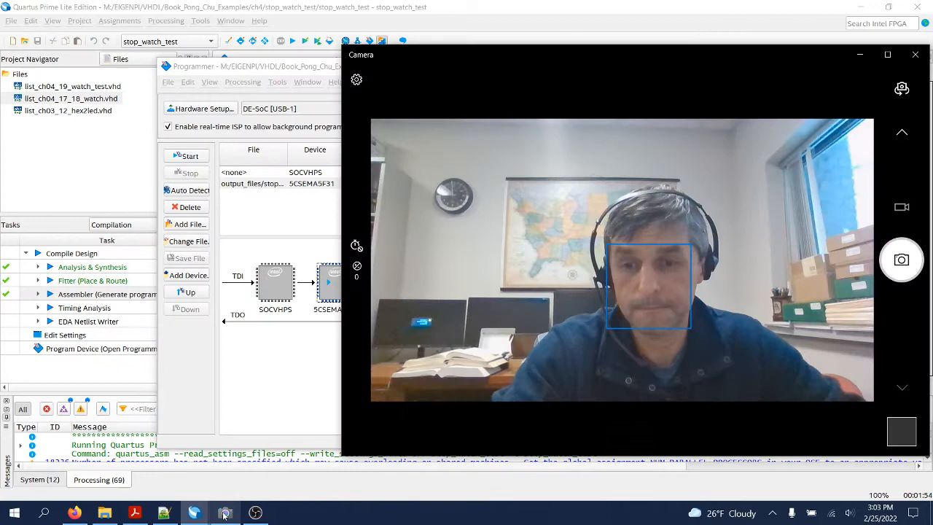